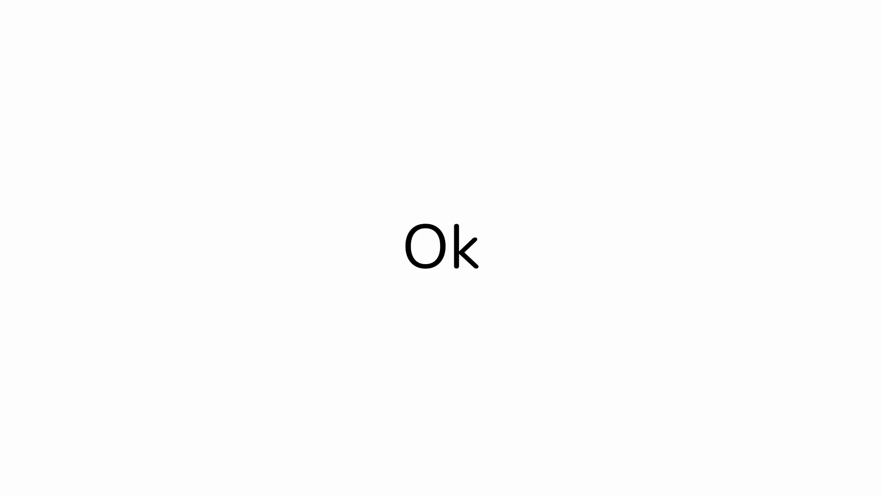
left_click(442, 252)
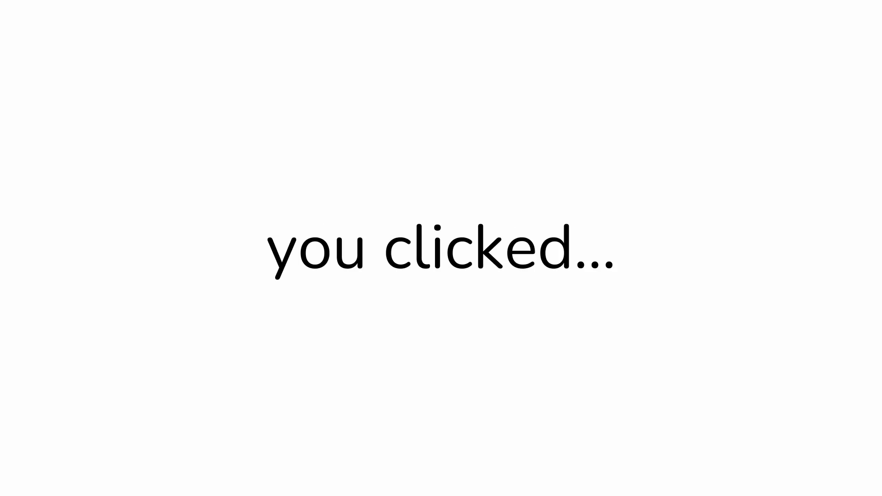